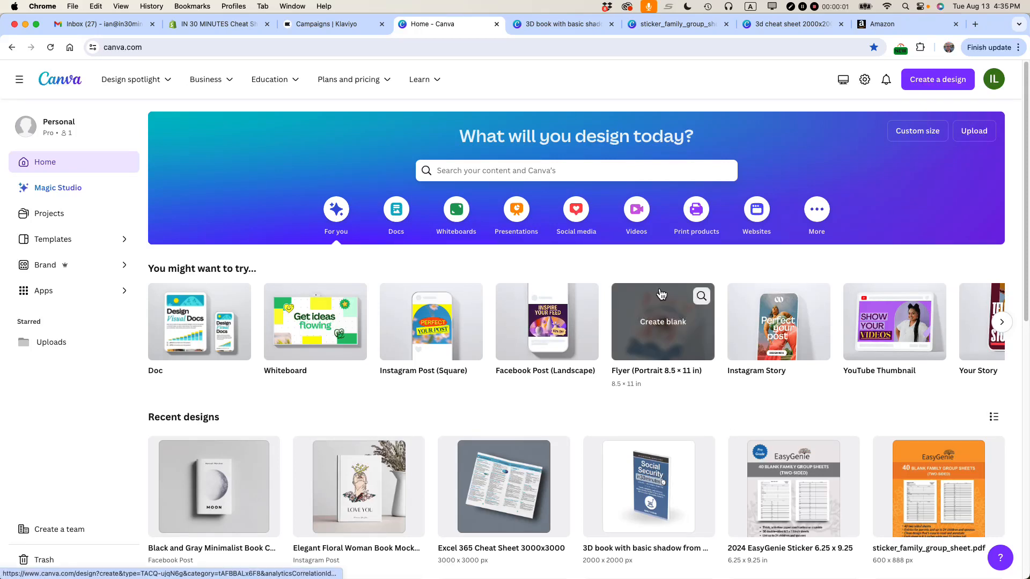
mouse_move(507, 276)
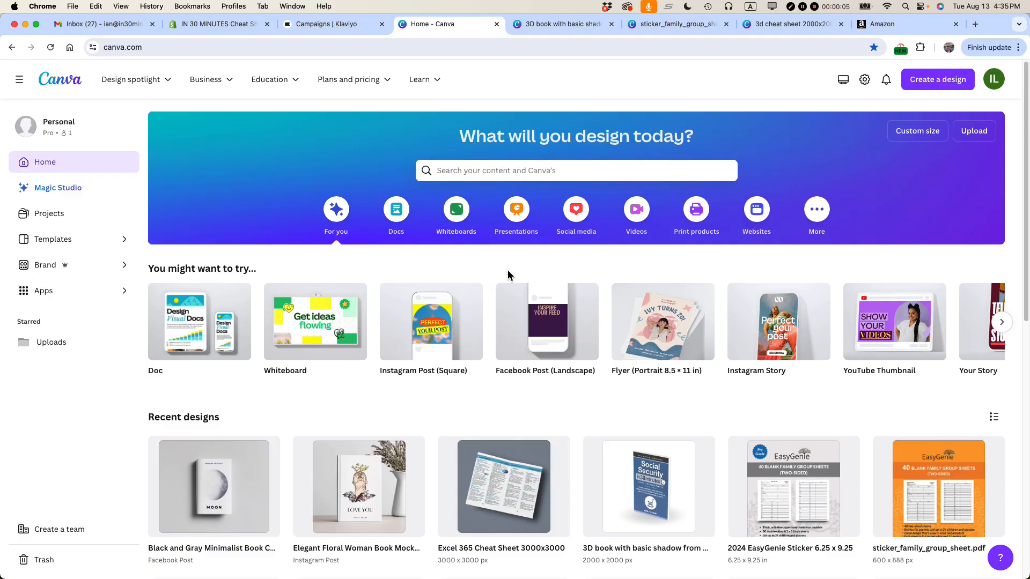
mouse_move(335, 211)
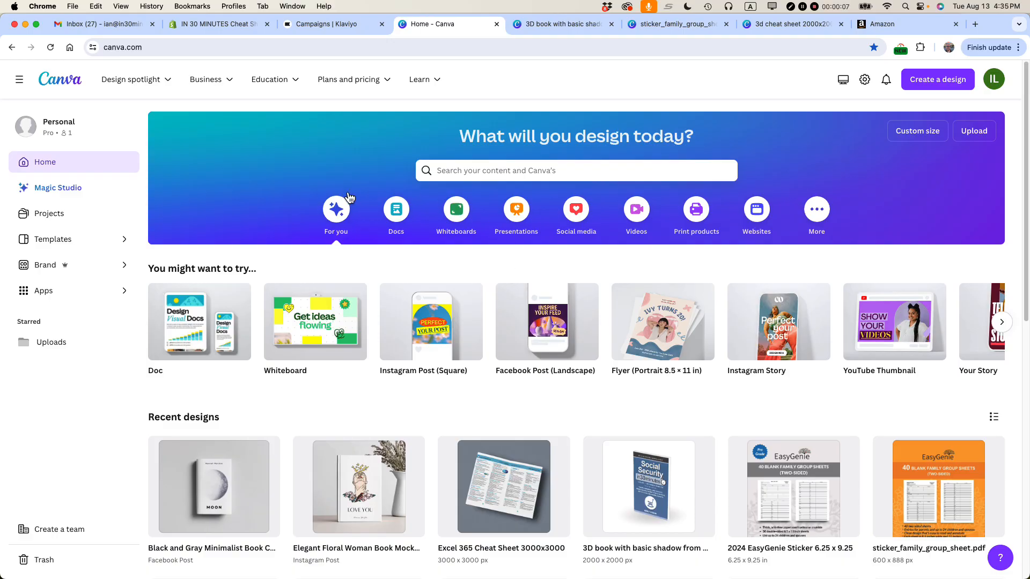
mouse_move(193, 282)
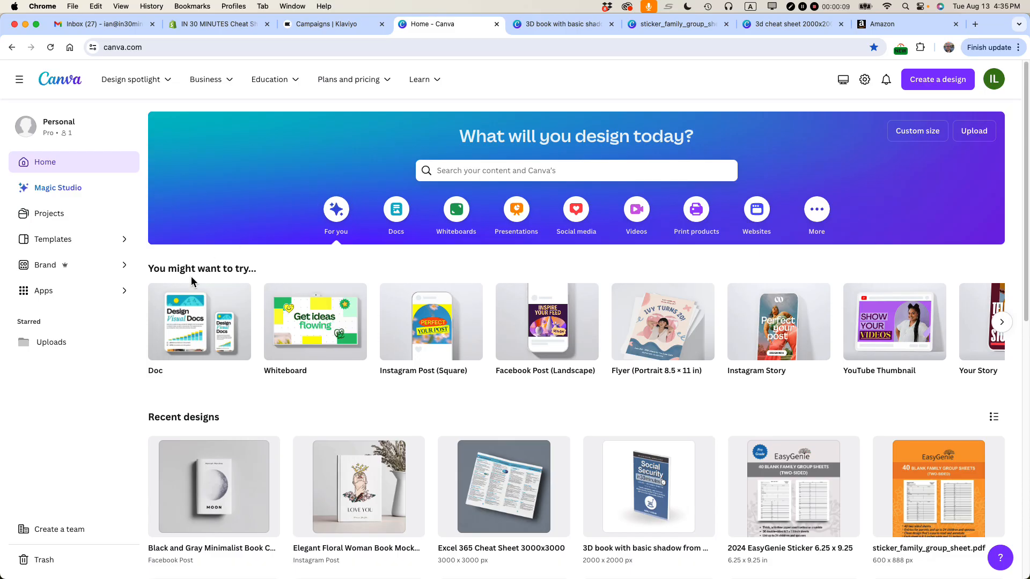
mouse_move(112, 427)
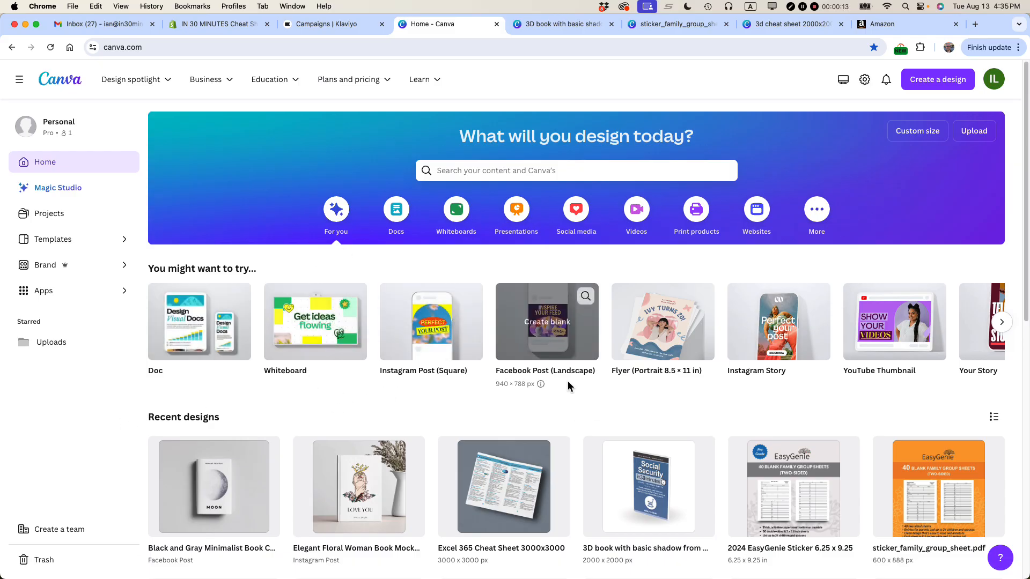
- Open the earlier 3D book mockup design from Recent designs
click(647, 487)
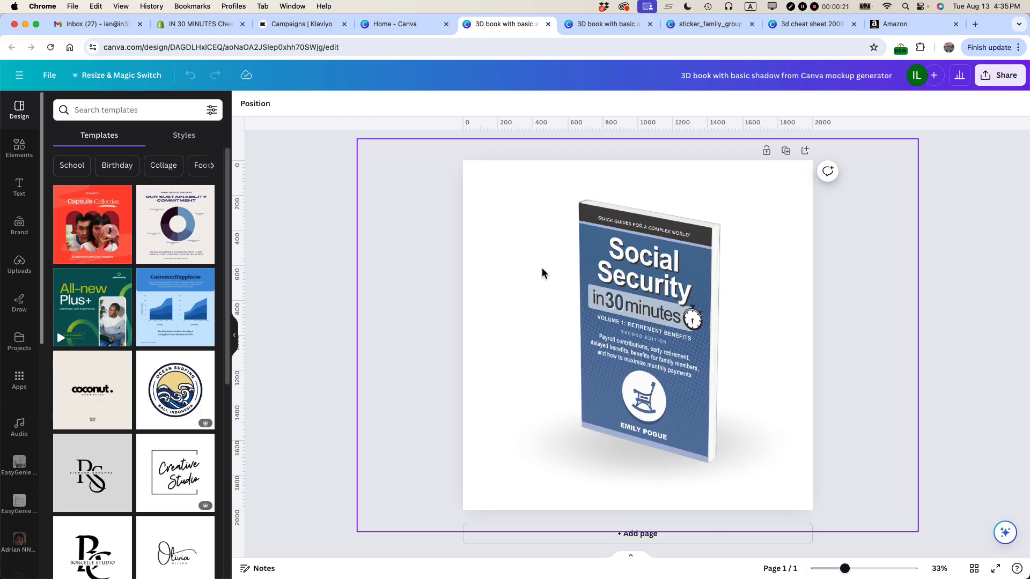
mouse_move(649, 290)
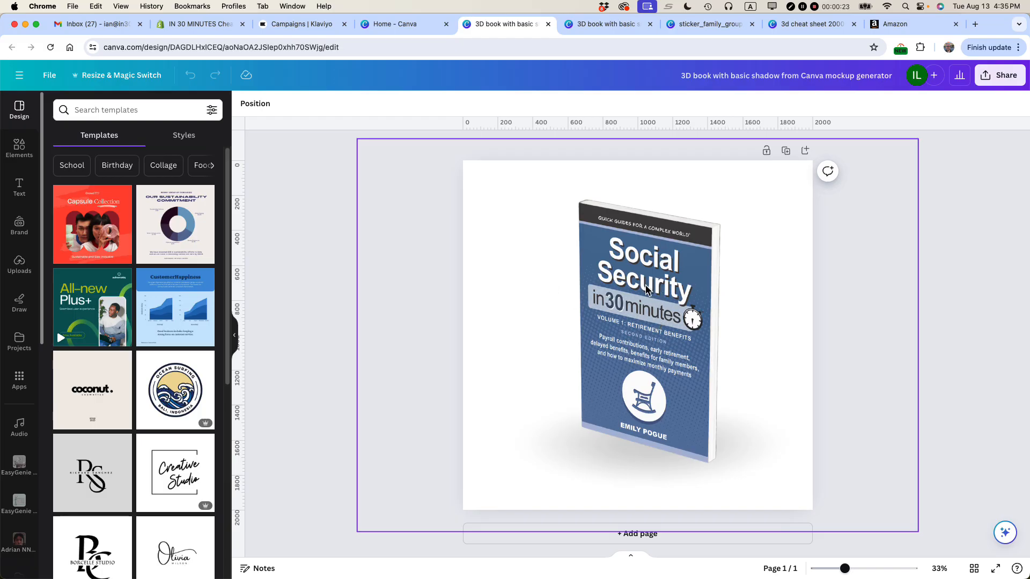
mouse_move(572, 121)
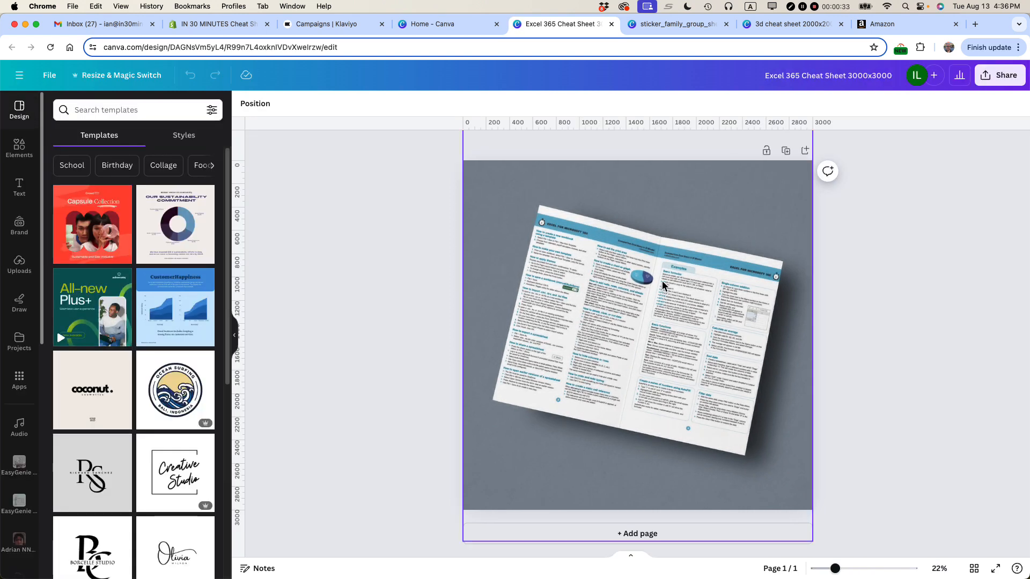
mouse_move(722, 481)
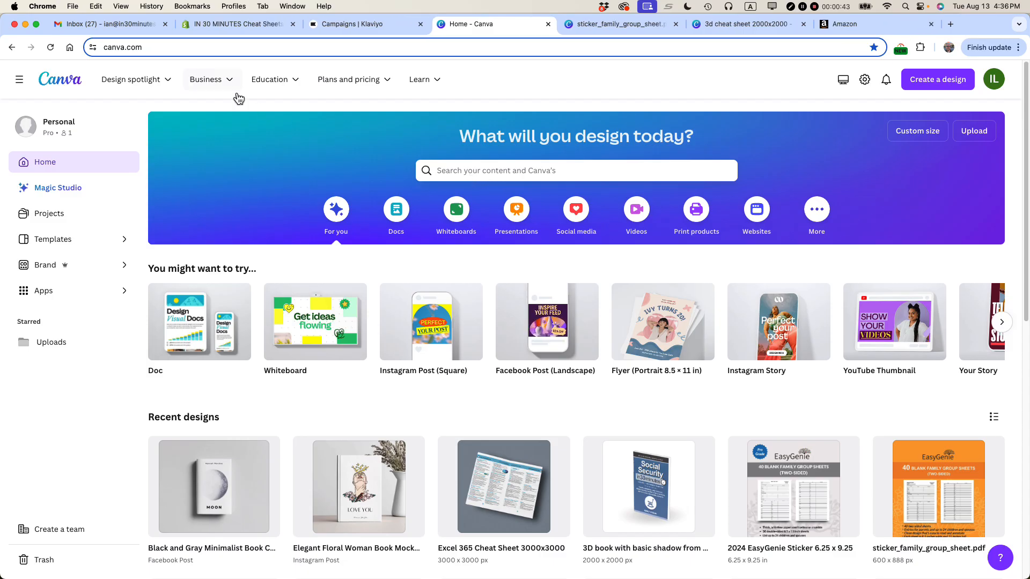
- Go to google.com and search for 'canva 3d book mockup'
click(149, 46)
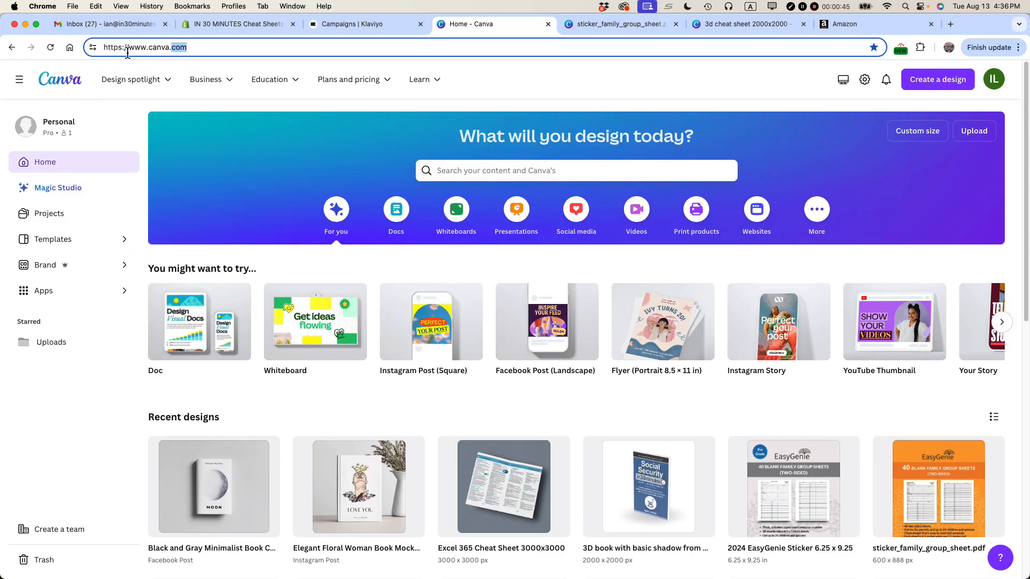
text(google.com)
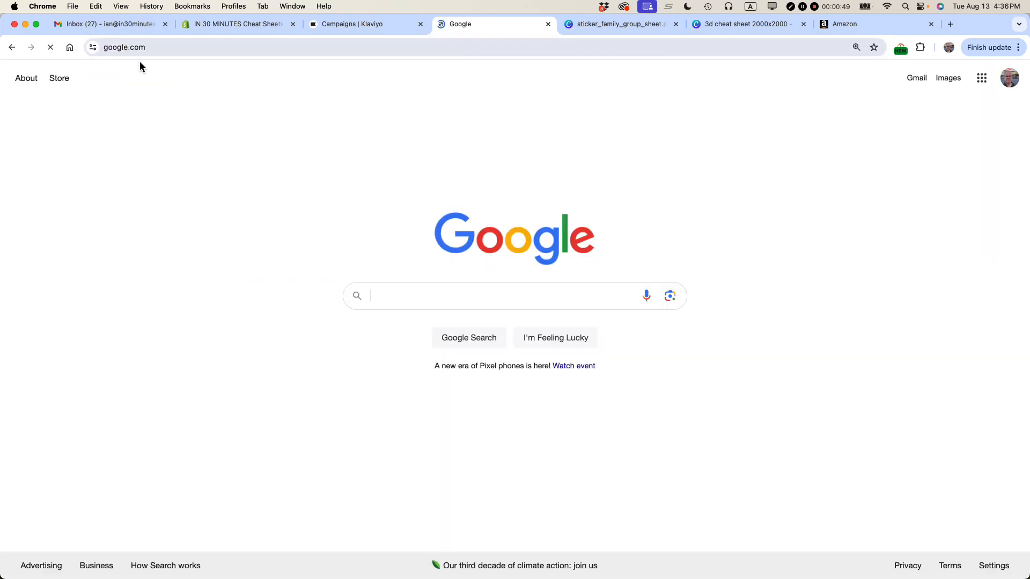
click(514, 296)
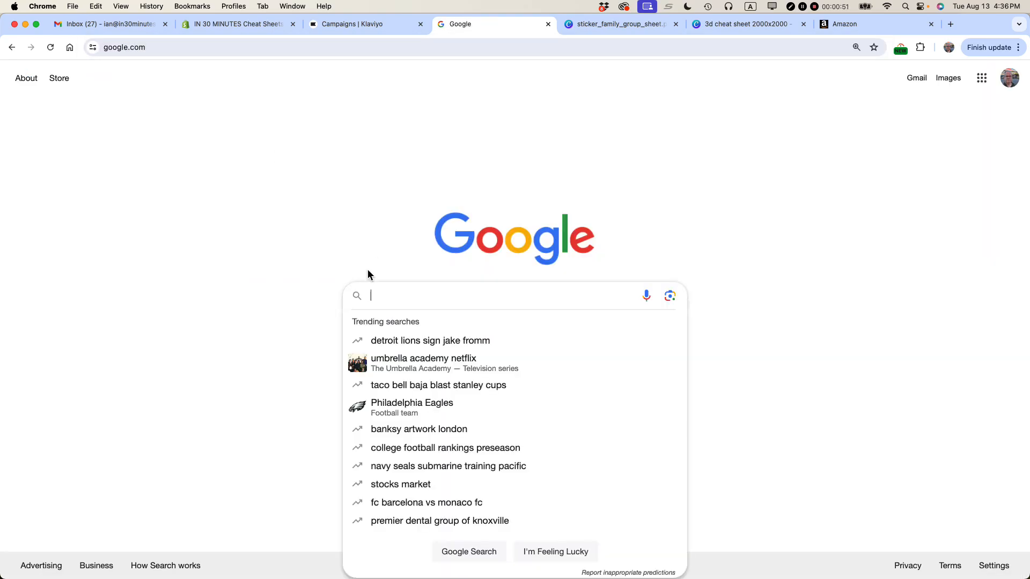
text(canva 3d book mockup)
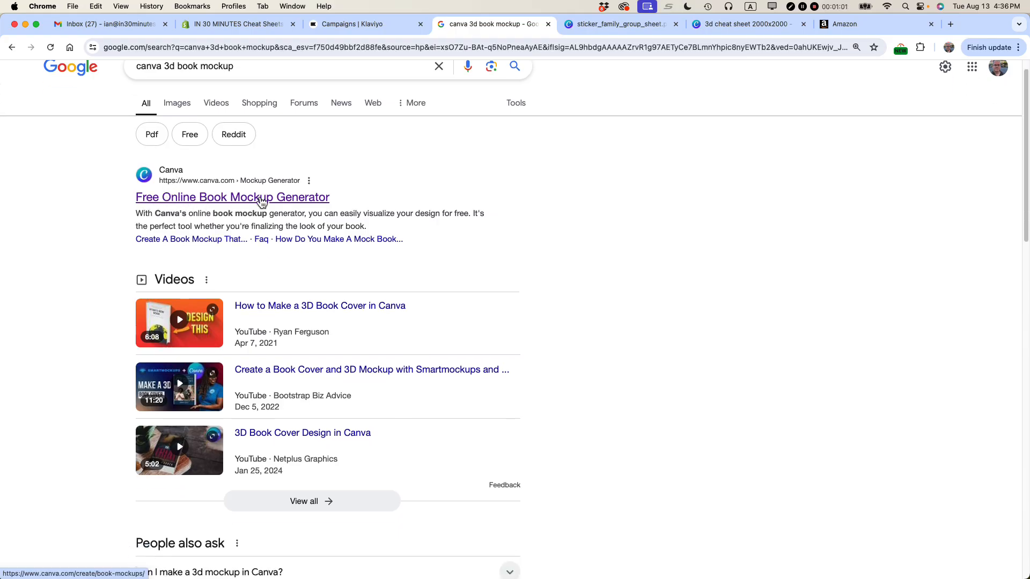
- Open Canva's free book mockup generator and browse down the Books mockups gallery
click(233, 198)
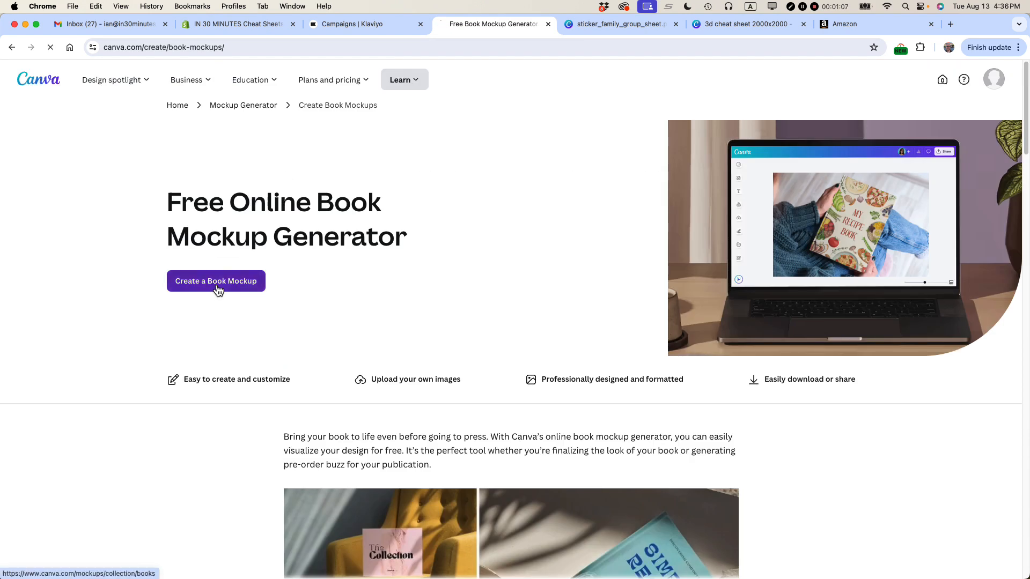
click(216, 280)
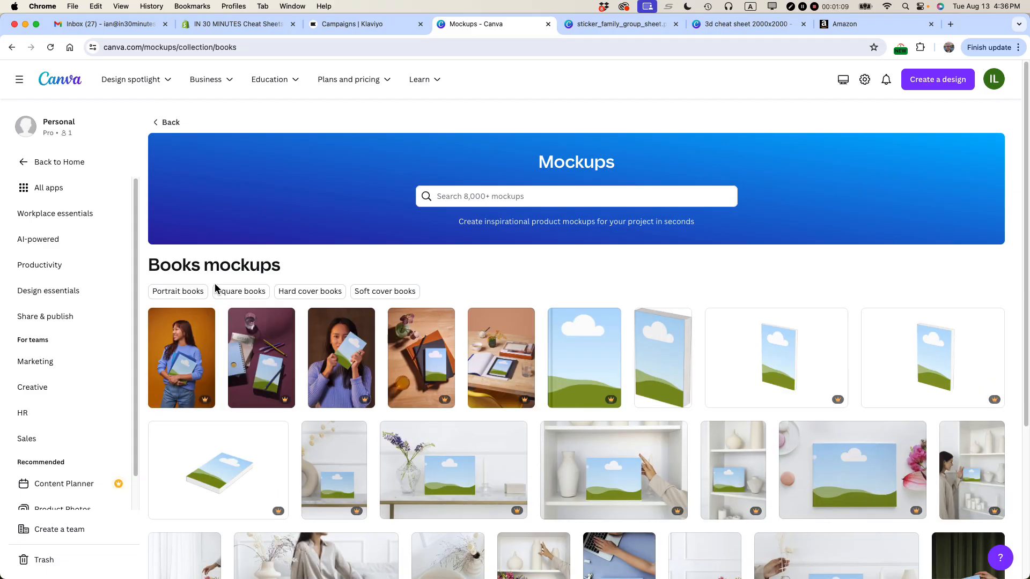
scroll(down, 3)
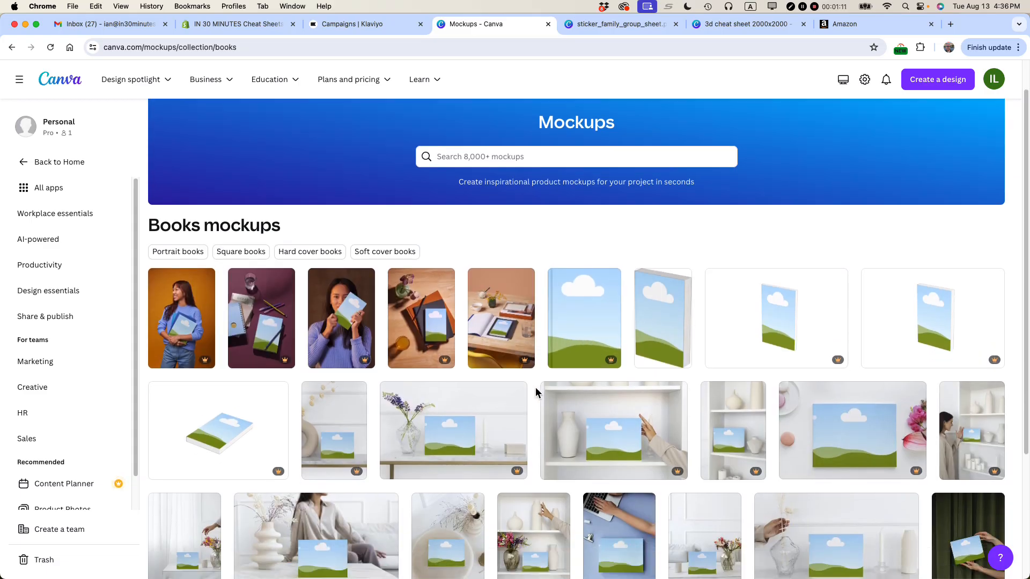
scroll(down, 3)
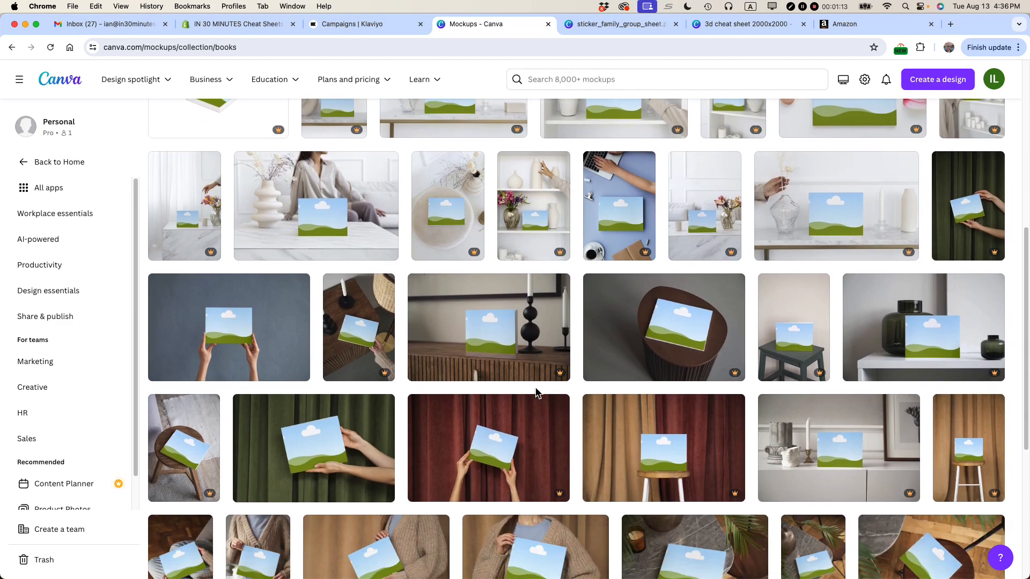
scroll(down, 3)
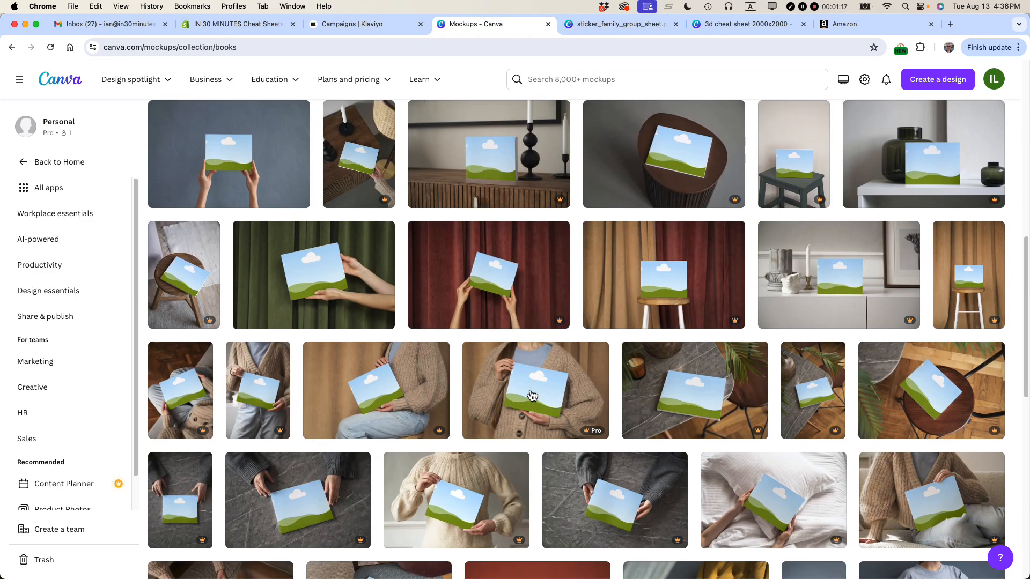
scroll(down, 3)
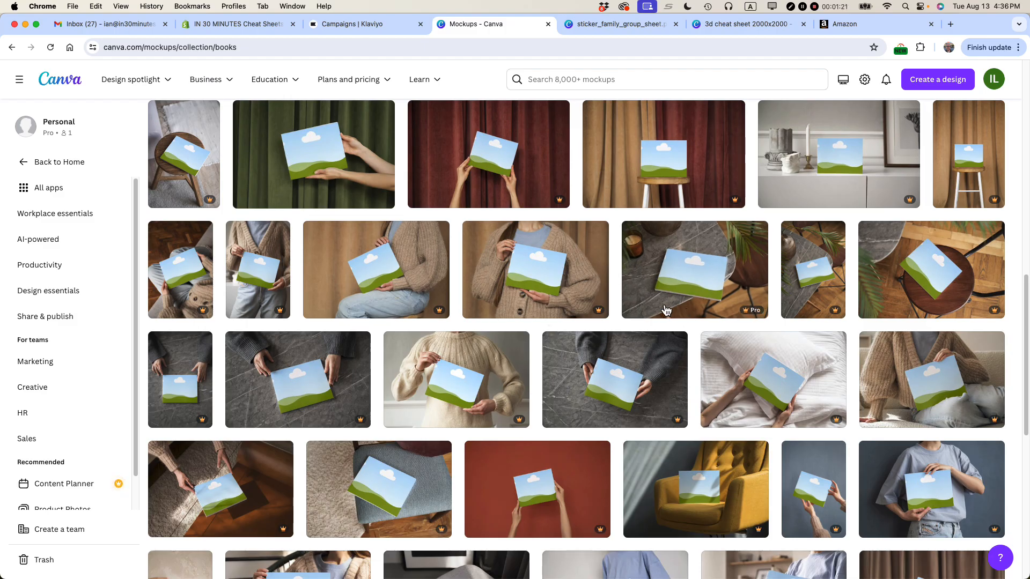
scroll(down, 3)
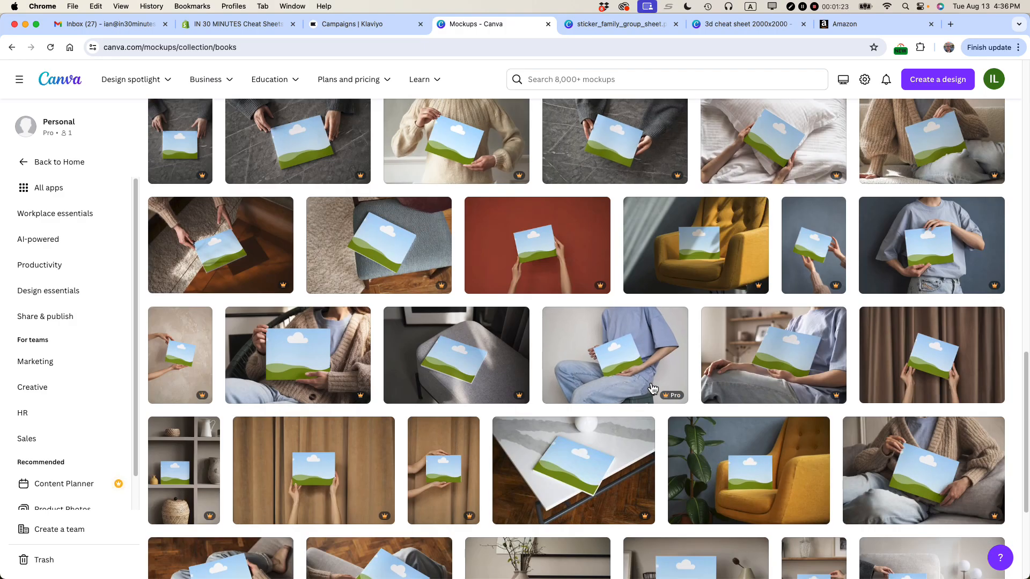
mouse_move(551, 262)
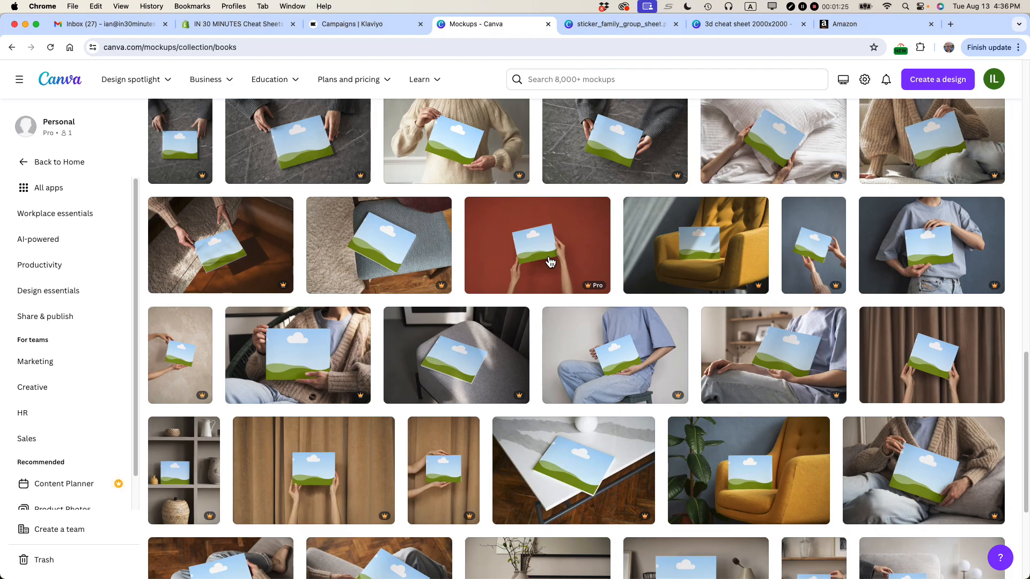
scroll(down, 3)
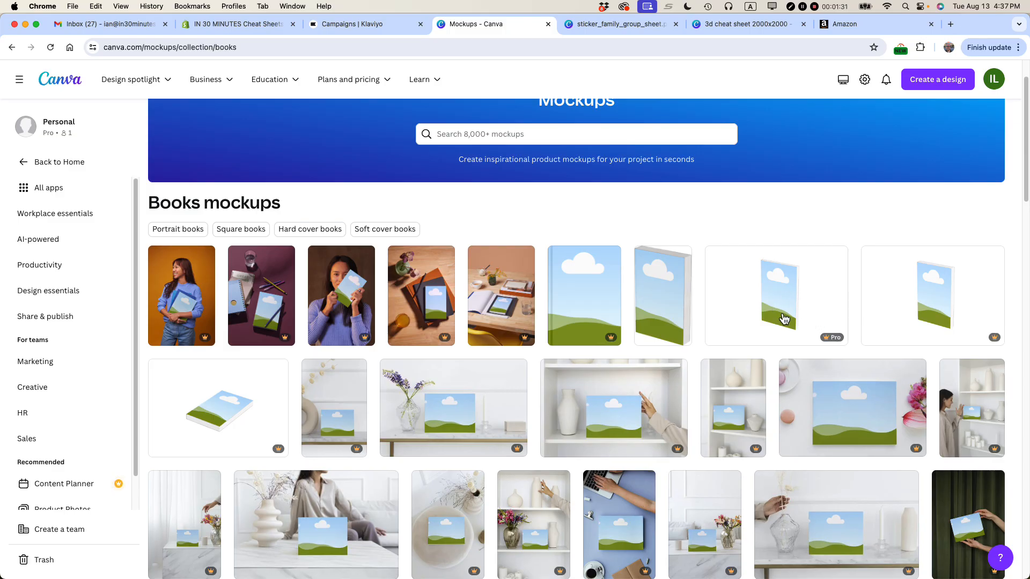
- Open the standing 3D book mockup and bring up the uploaded-image picker
click(776, 296)
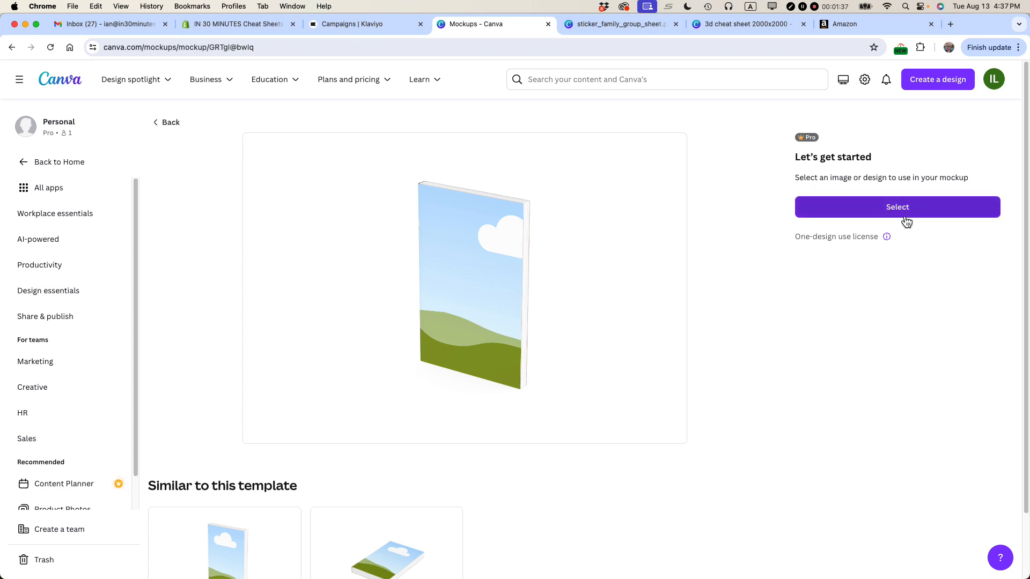
click(897, 207)
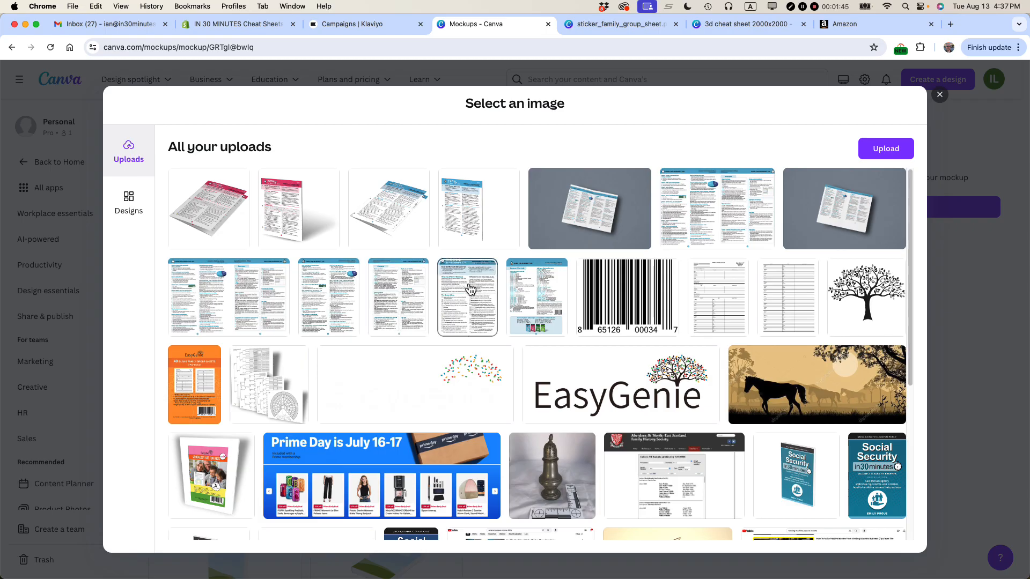
- Apply the Excel cheat sheet page image to the book mockup and save it
click(466, 296)
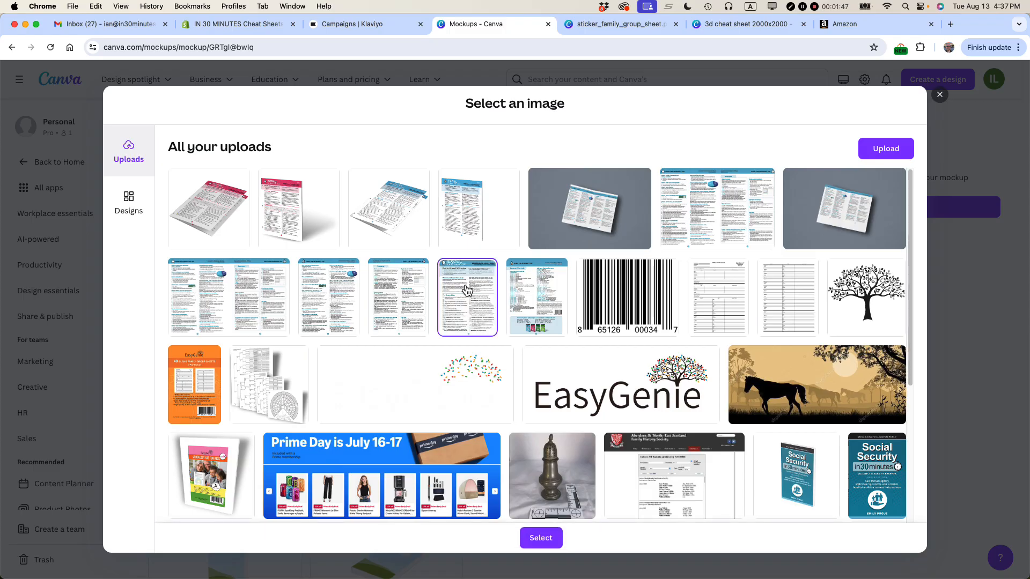
click(541, 537)
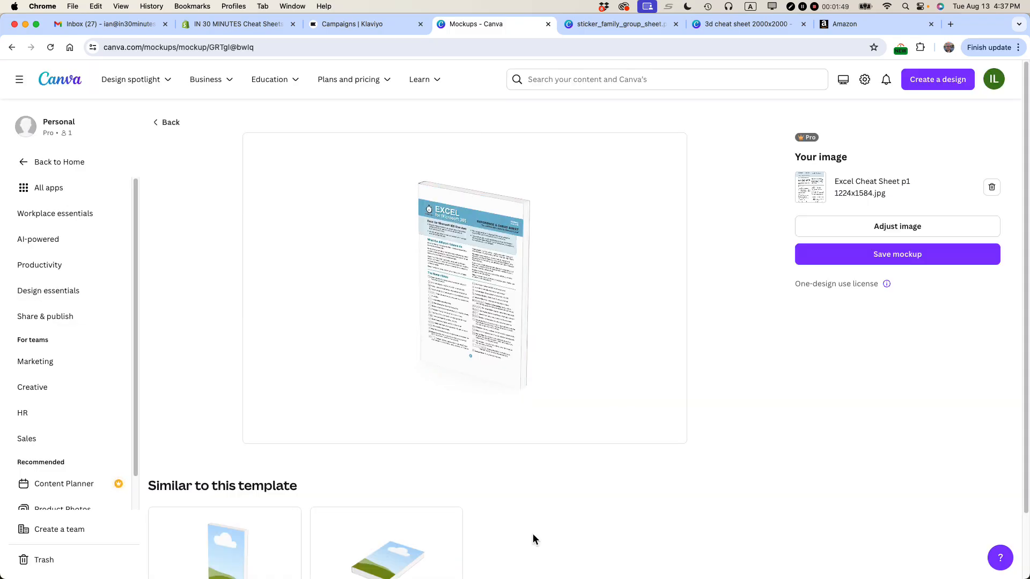
mouse_move(472, 303)
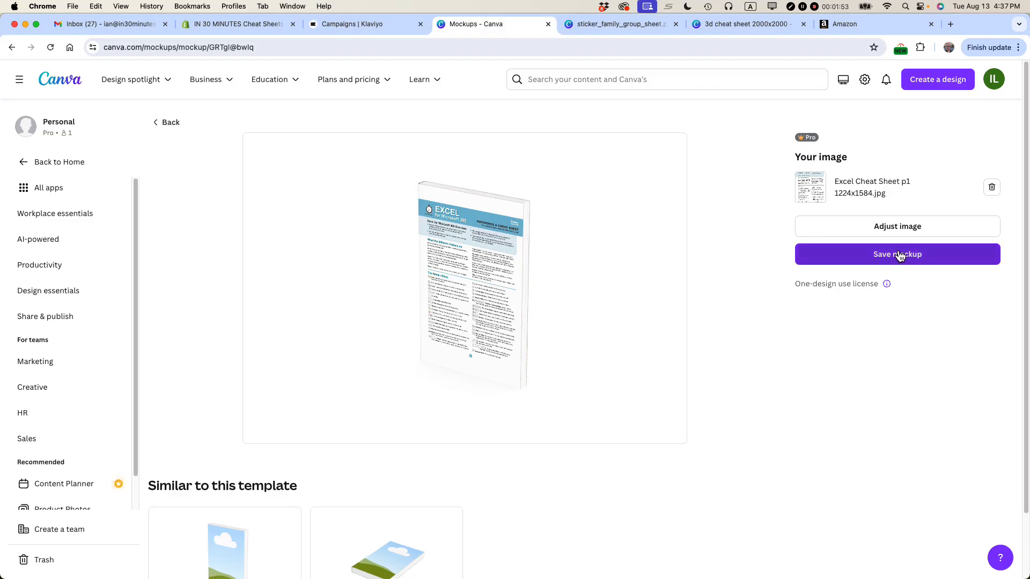
click(897, 254)
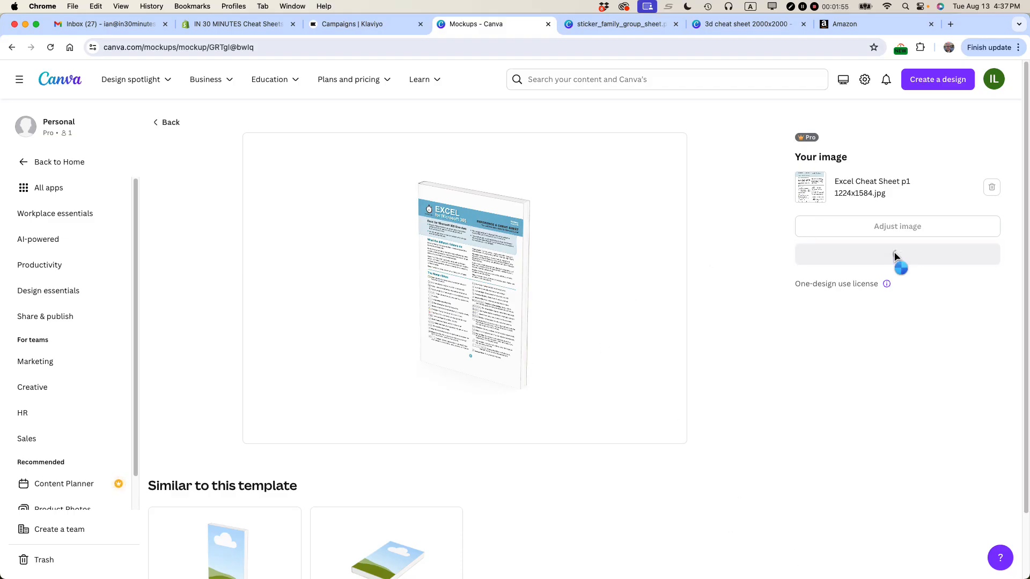
click(897, 254)
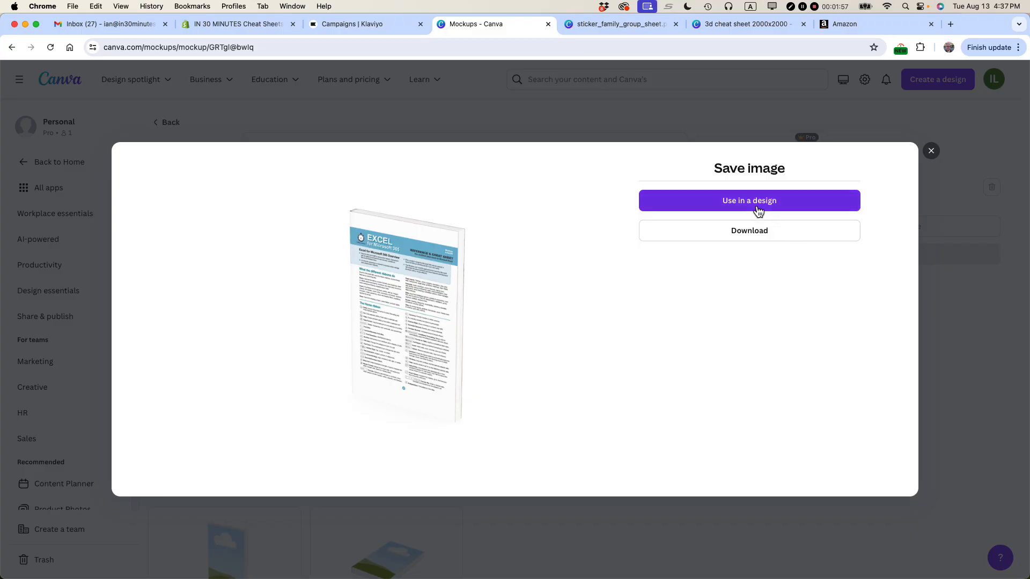
mouse_move(792, 209)
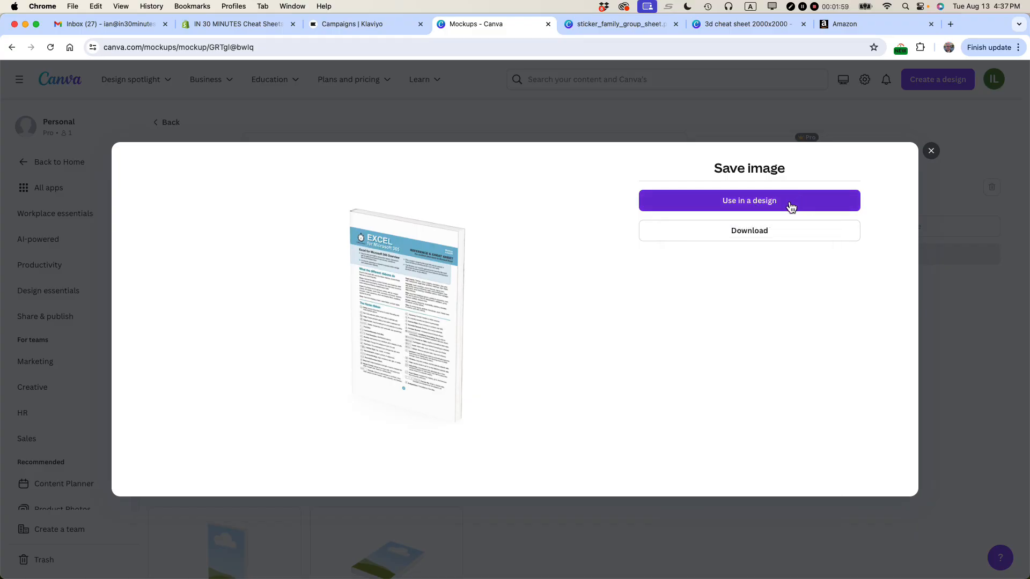
- Use the mockup in a new custom-size 2000 × 2000 px design
click(749, 201)
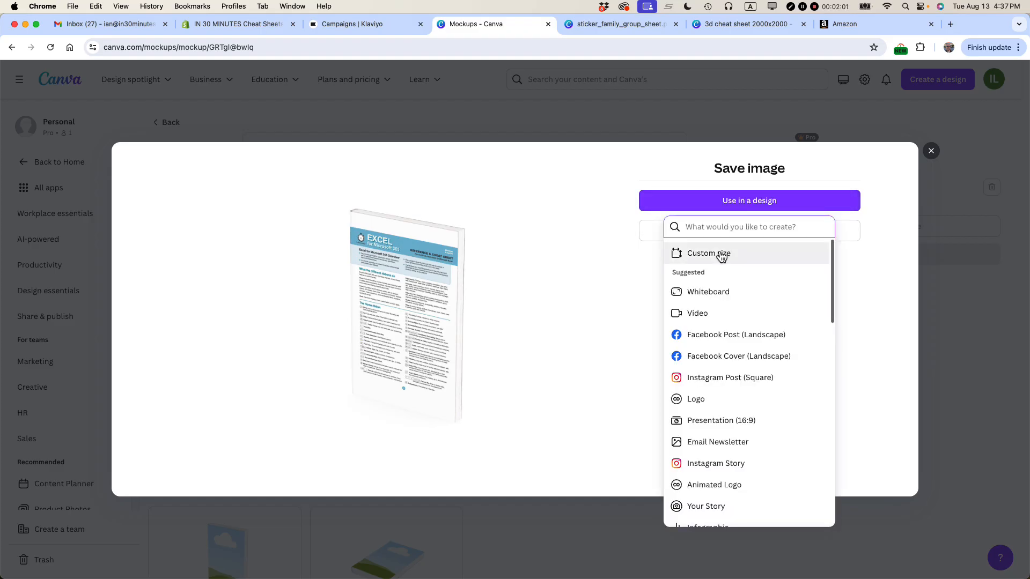
mouse_move(708, 291)
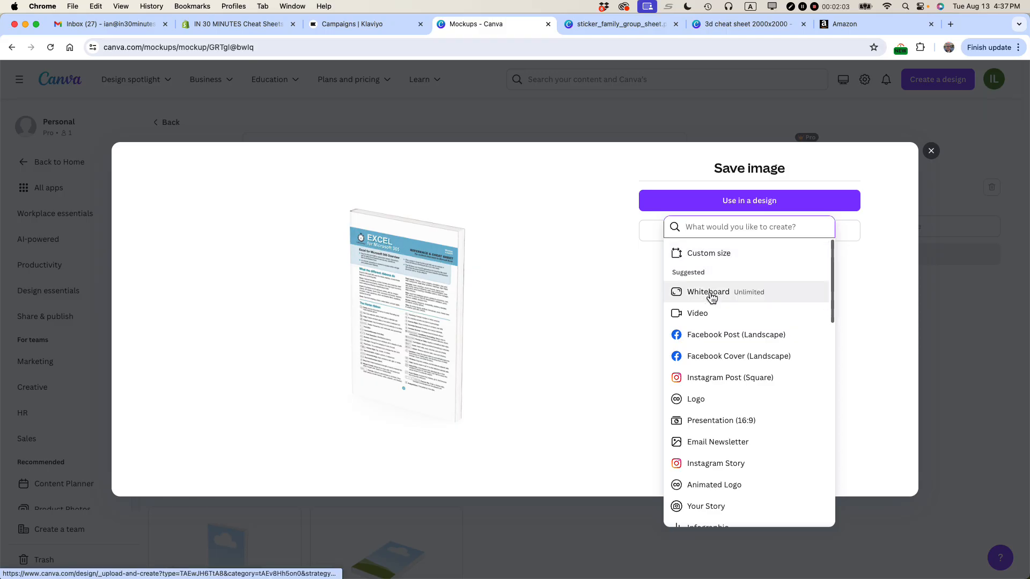
click(709, 253)
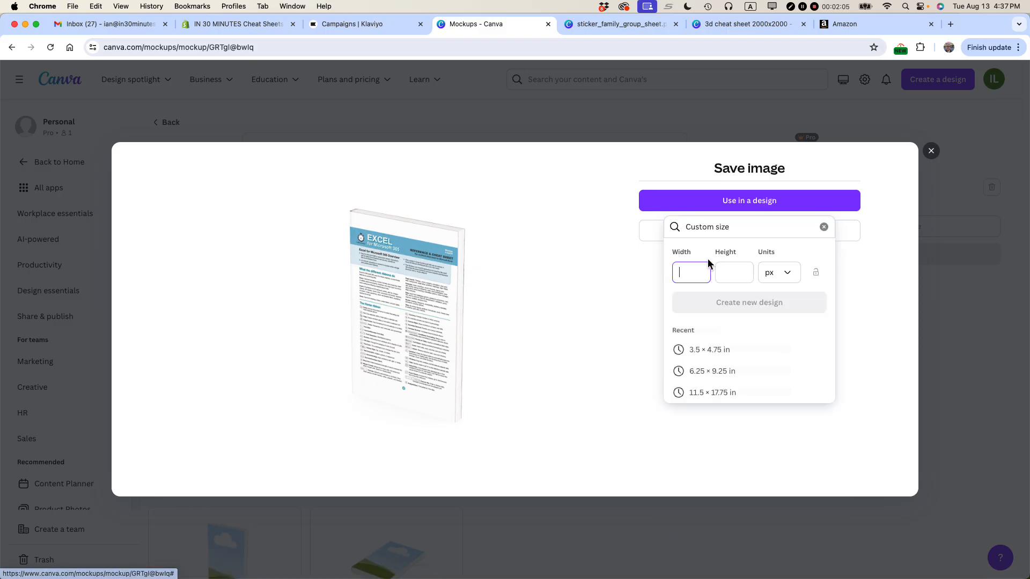
text(2000)
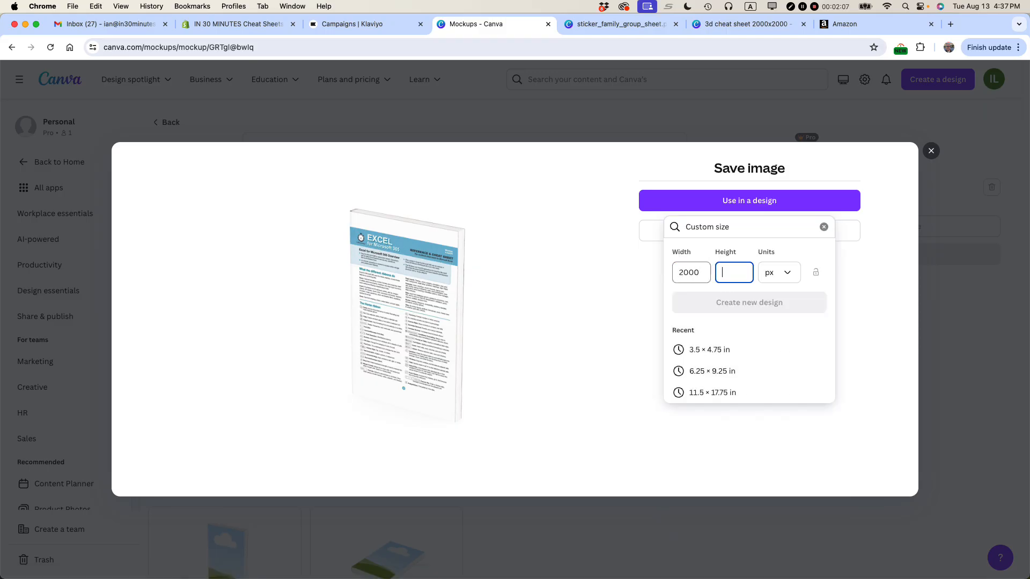
text(2000)
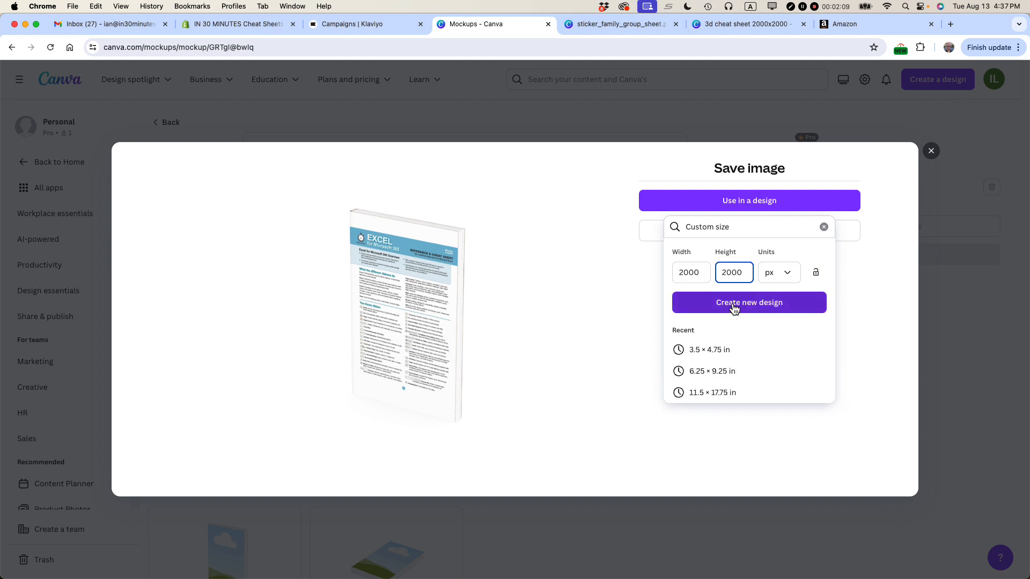
click(748, 303)
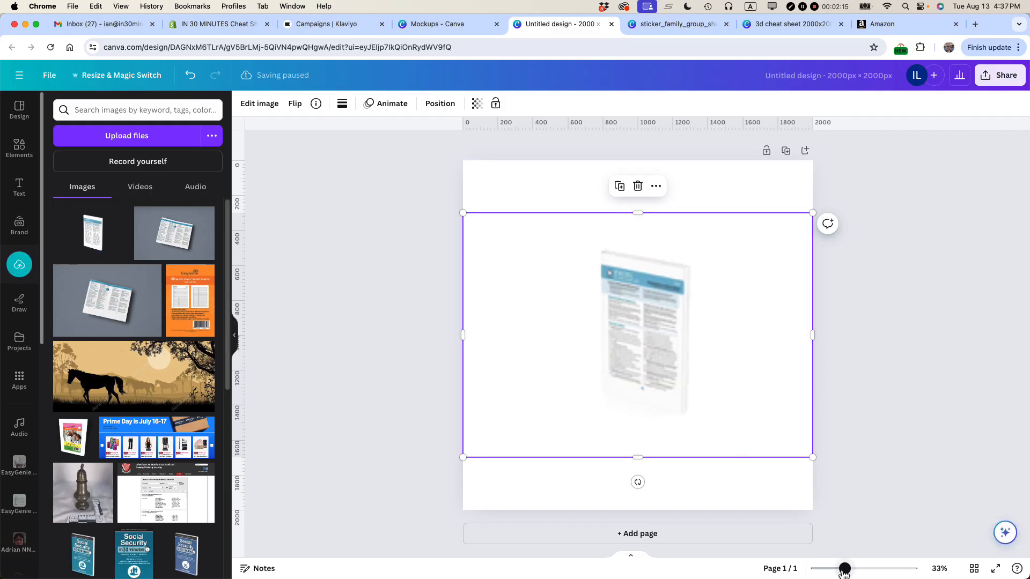
- Zoom in on the placed book mockup, then return to the Mockups page
drag(846, 569, 866, 569)
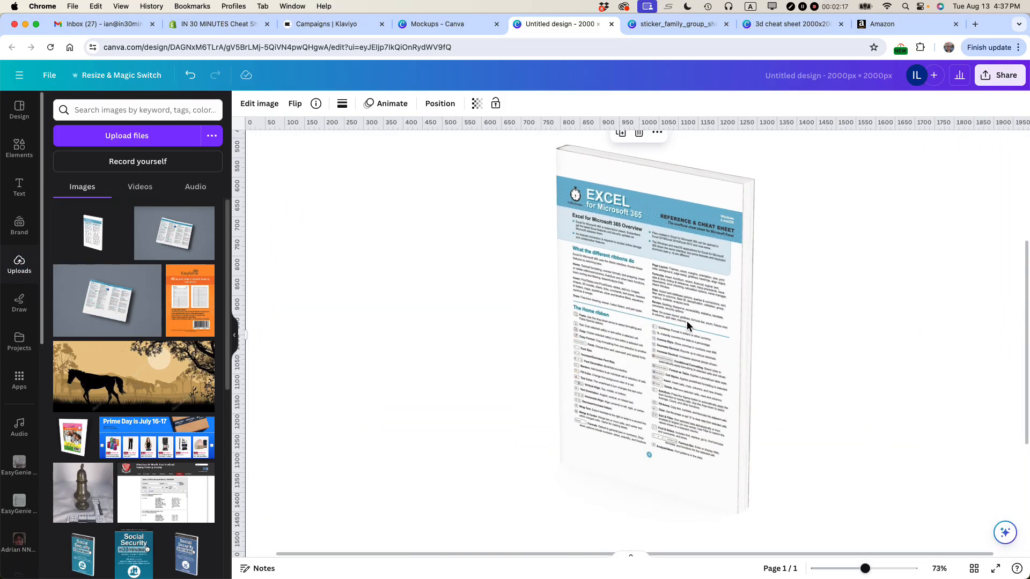
mouse_move(644, 496)
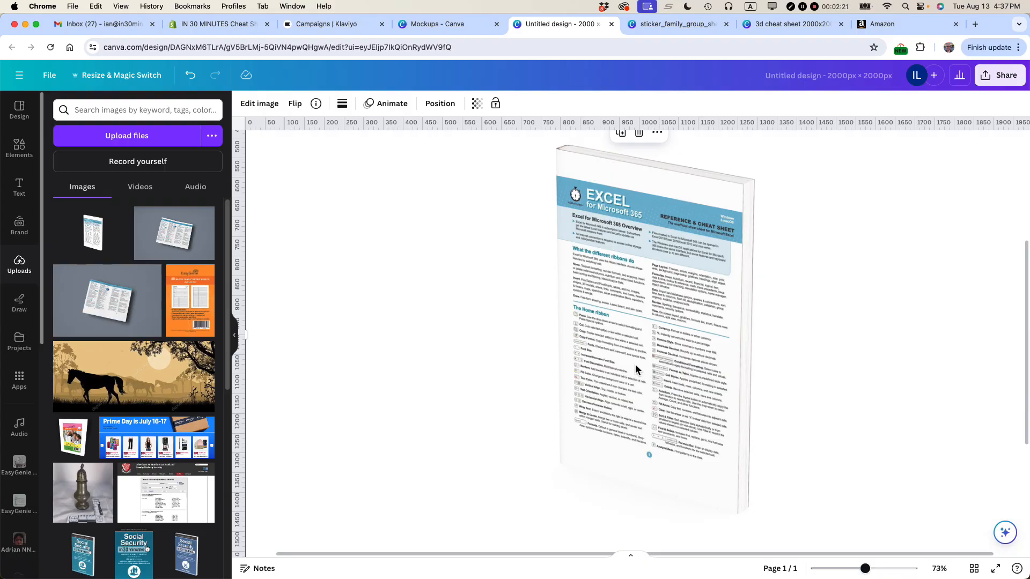
mouse_move(647, 321)
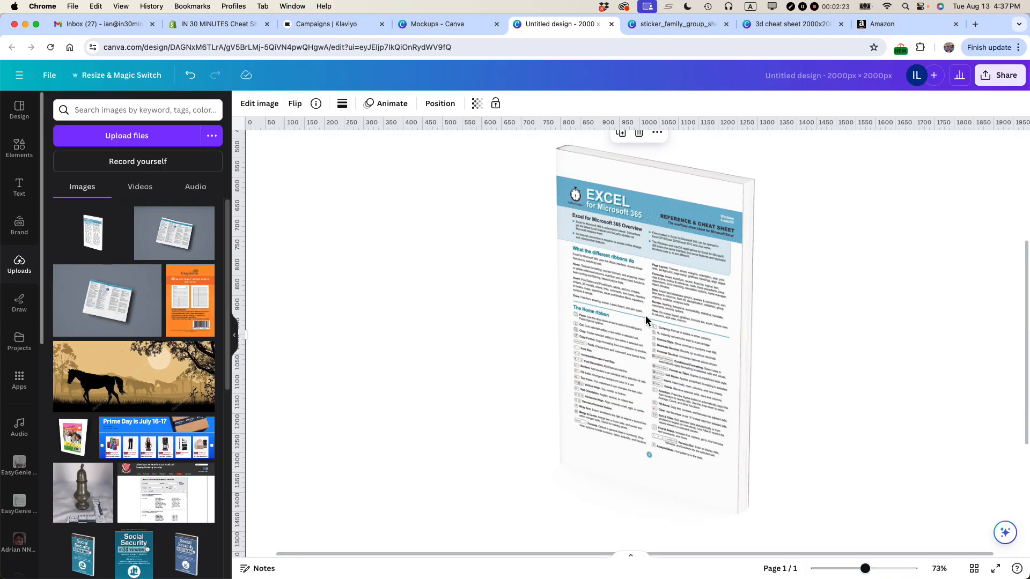
mouse_move(655, 331)
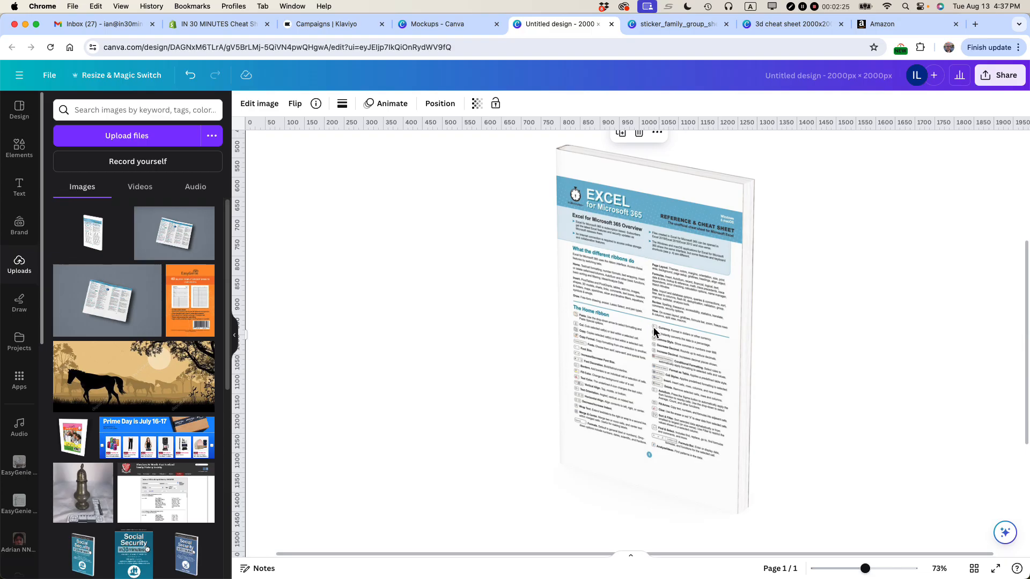
mouse_move(639, 184)
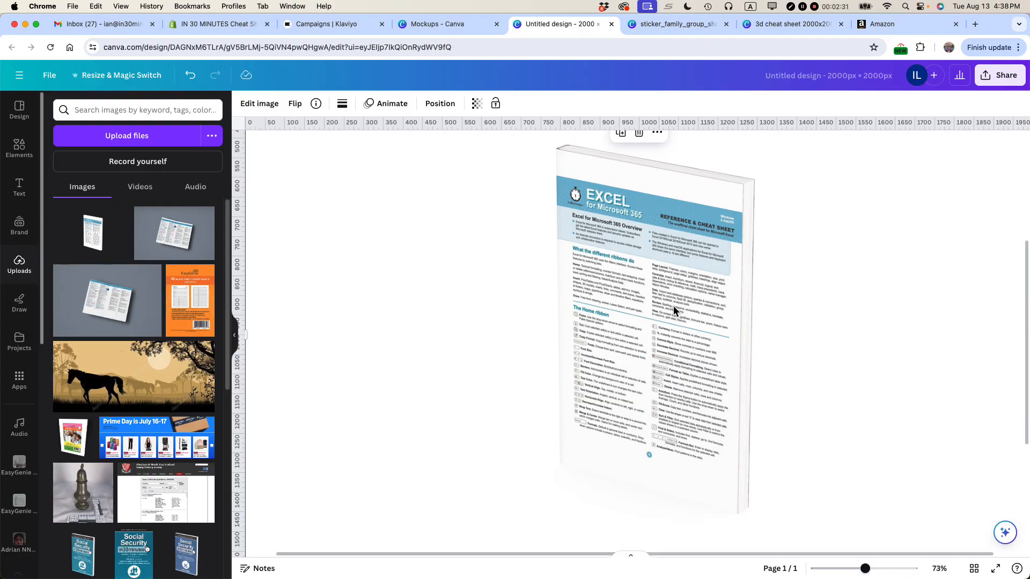
mouse_move(674, 315)
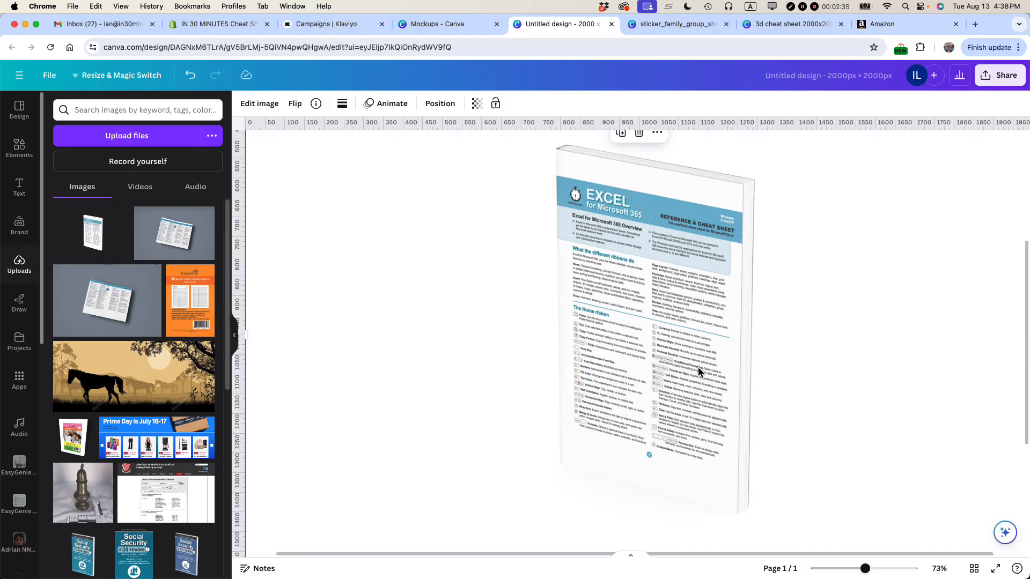
click(449, 24)
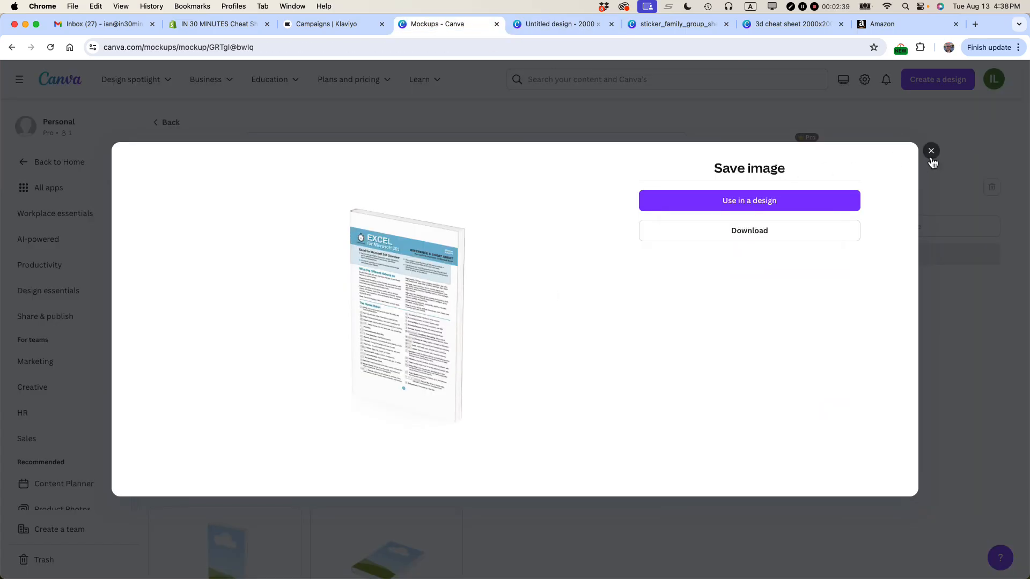
- Close the saved book image and open the woman-holding-a-book mockup
click(931, 151)
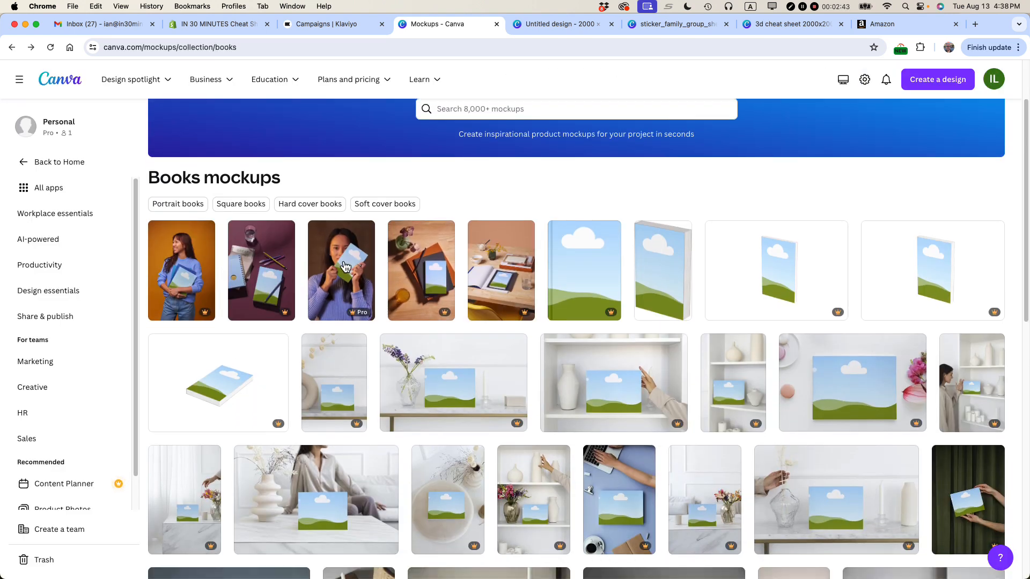
click(341, 270)
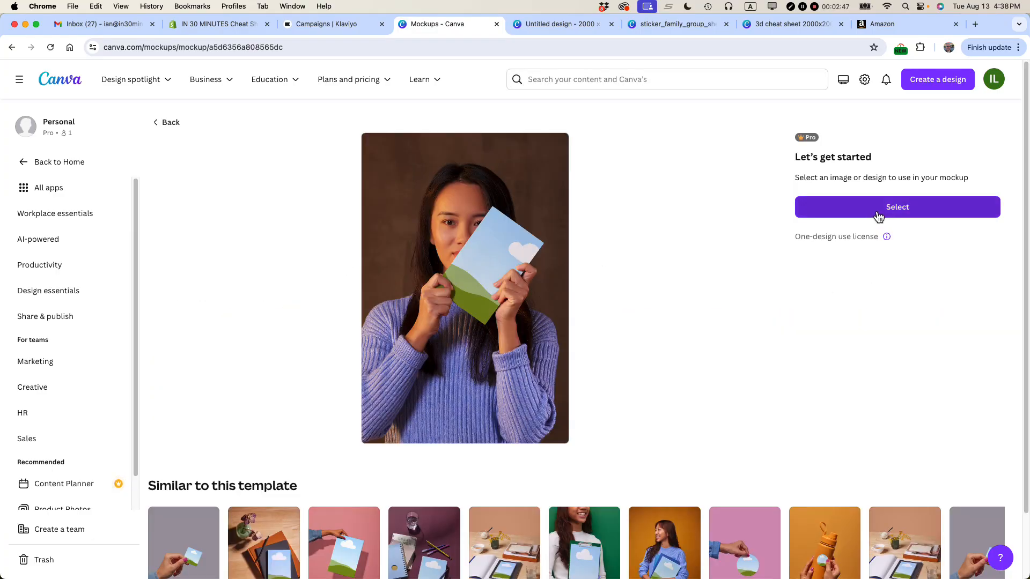
- Select the Excel Cheat Sheet p1 image from uploads for the woman's book
click(897, 207)
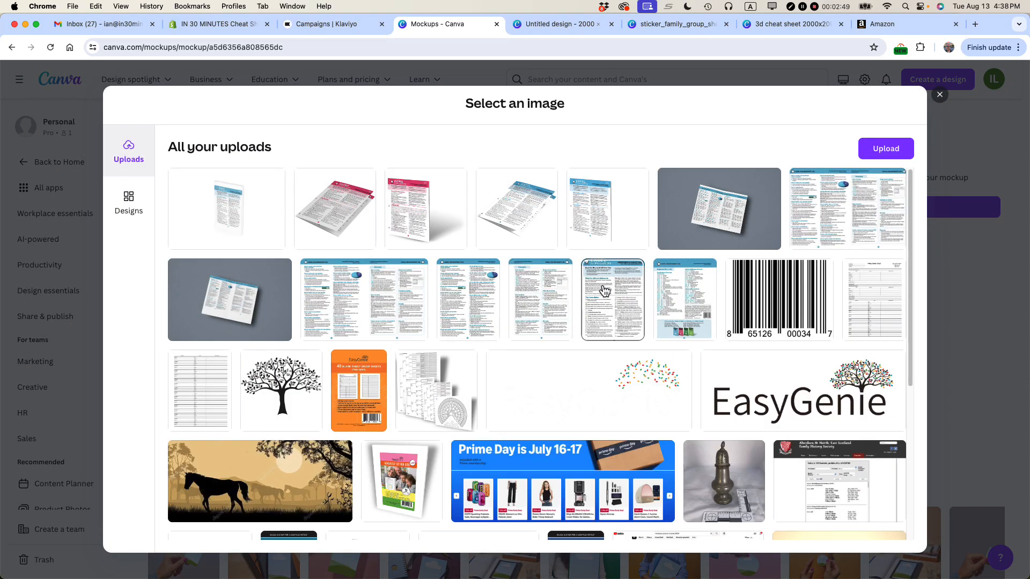
click(611, 300)
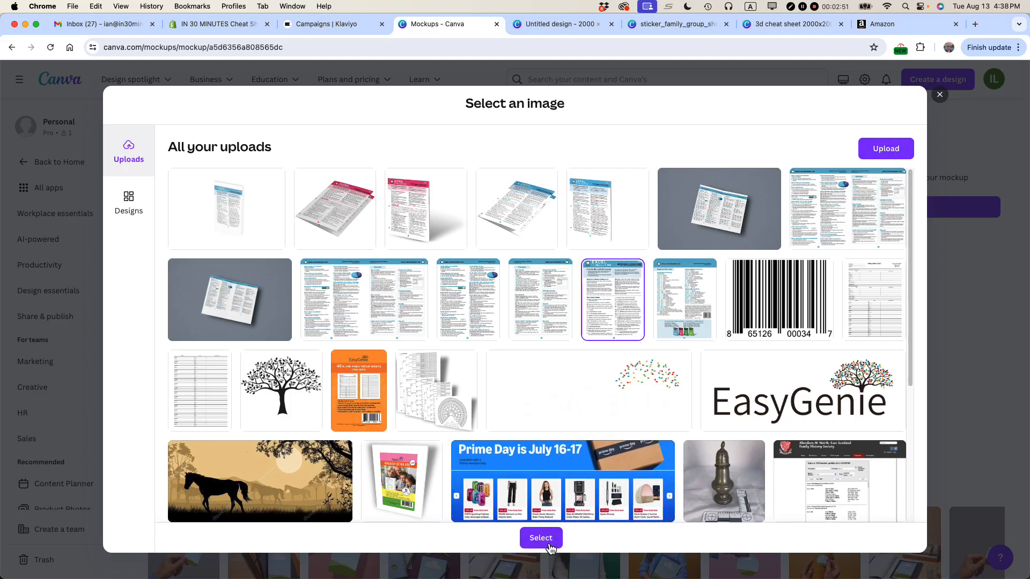
mouse_move(566, 302)
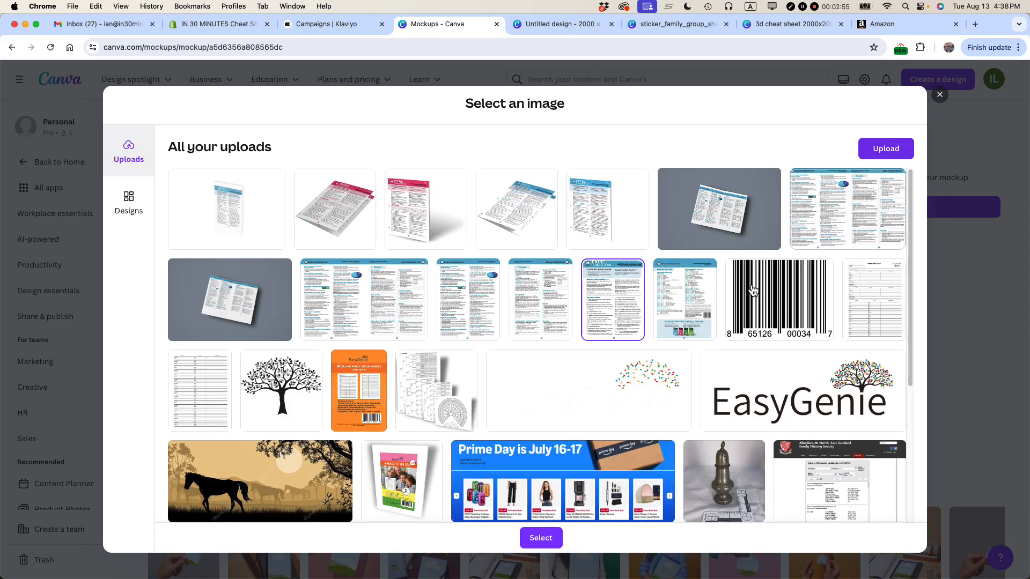
click(541, 538)
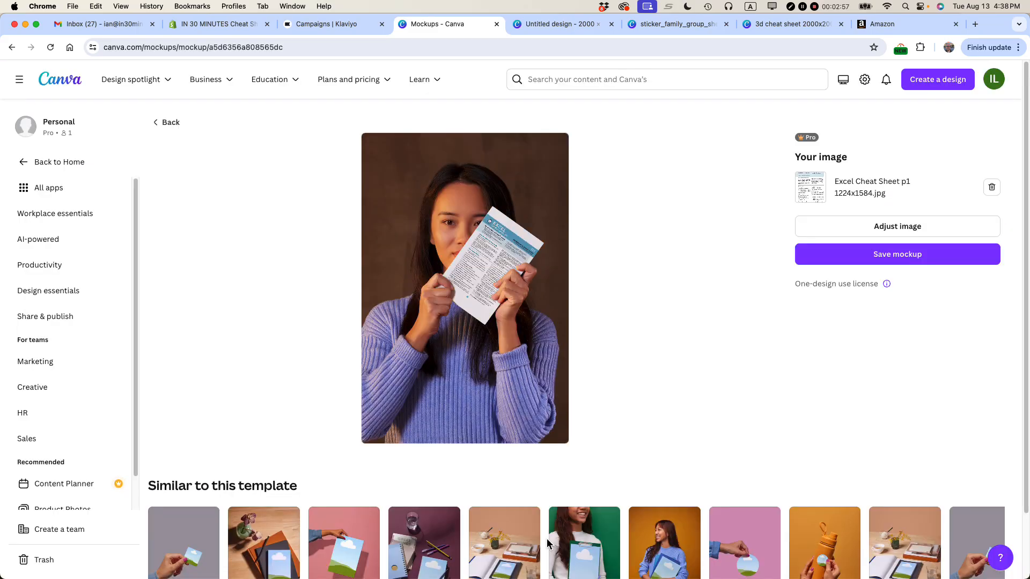
mouse_move(497, 244)
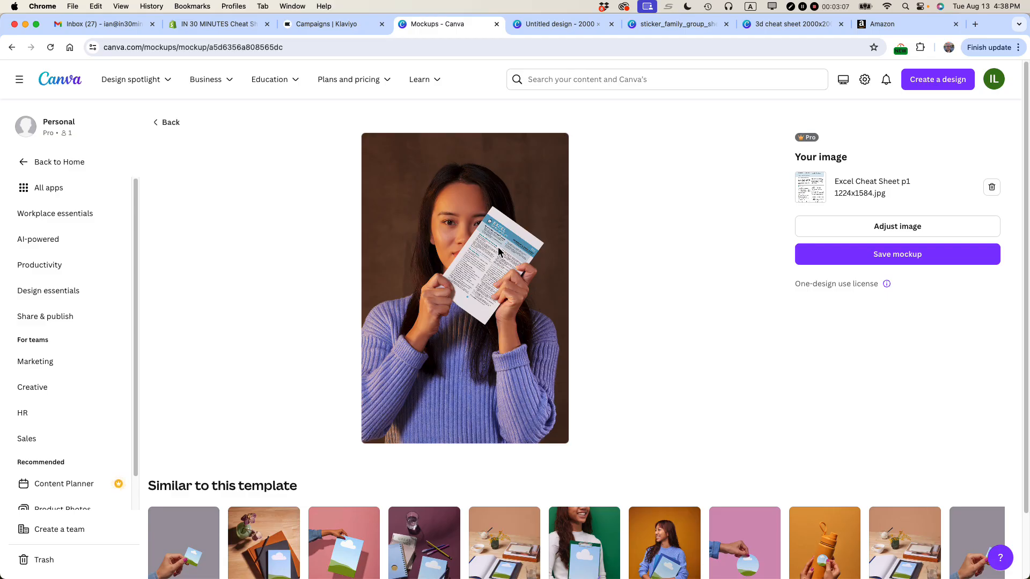
mouse_move(496, 283)
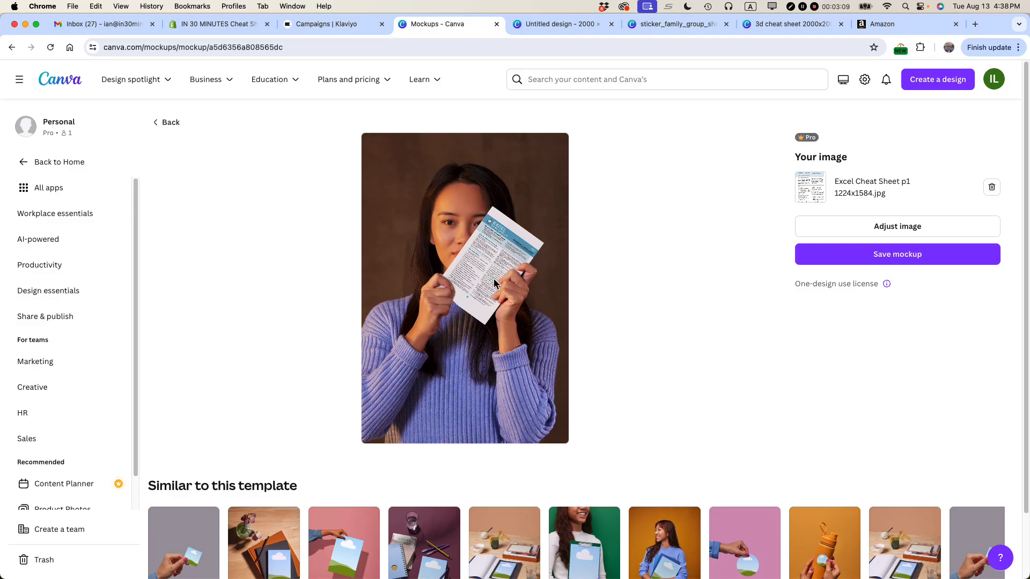
mouse_move(513, 248)
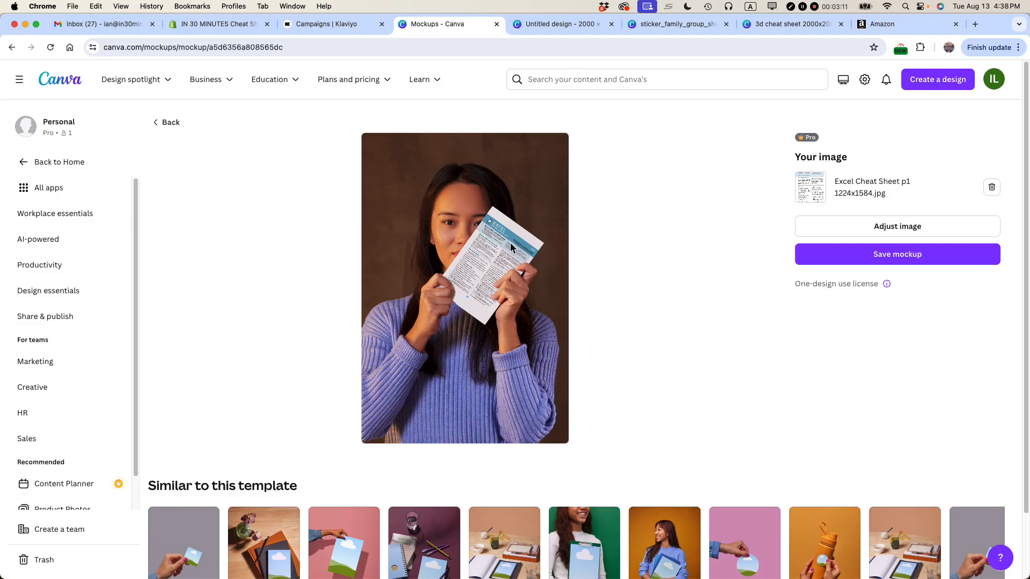
mouse_move(799, 282)
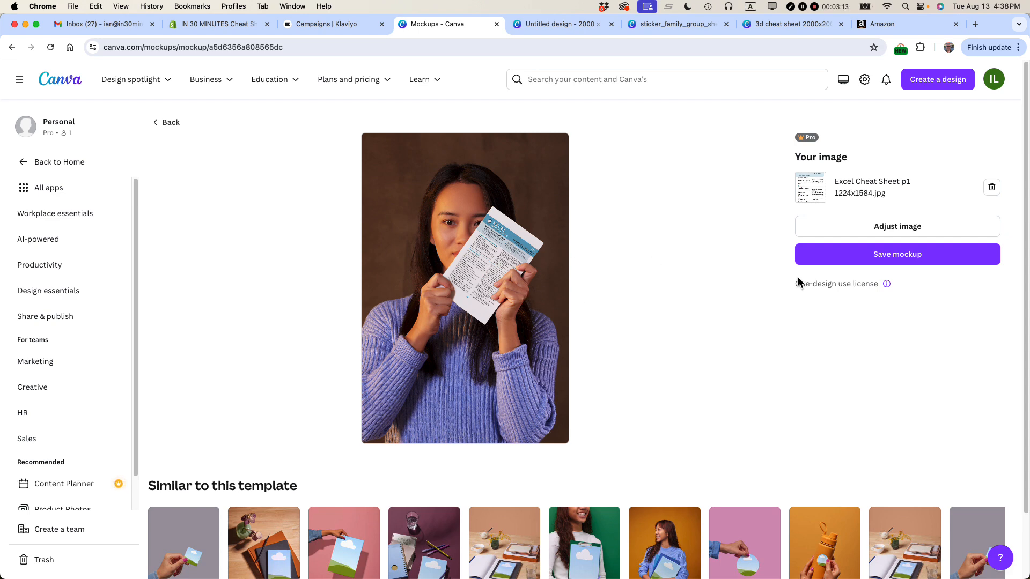
- Bring up Adjust image for the cheat sheet placed in the mockup
click(896, 227)
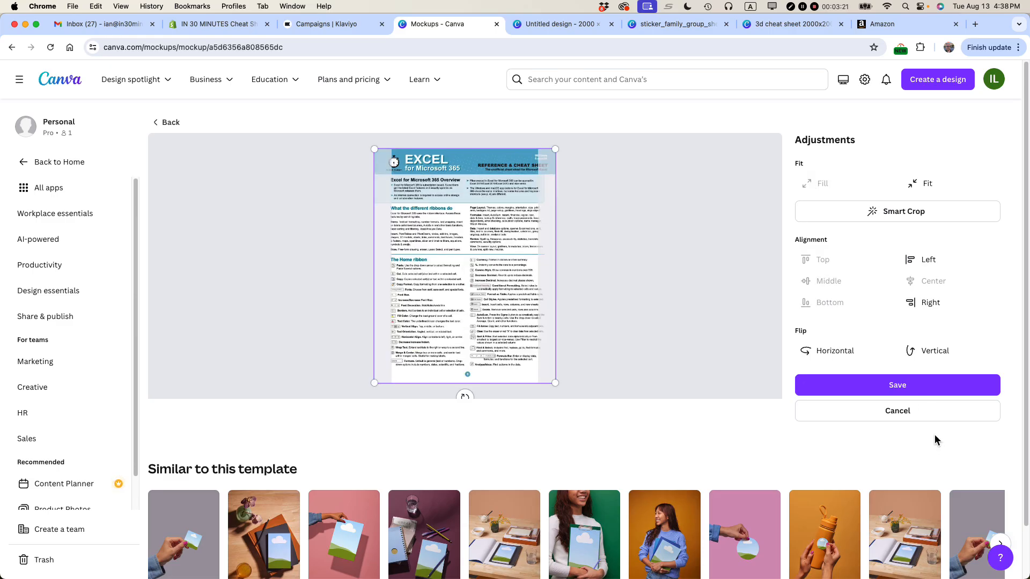
- Leave the Adjustments panel and return to the mockup preview
click(897, 386)
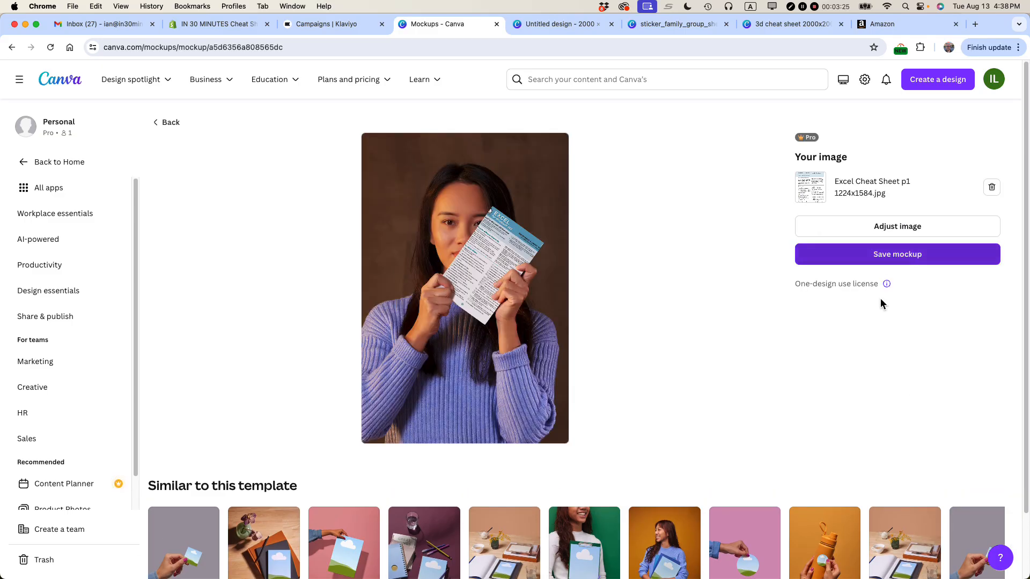
mouse_move(868, 452)
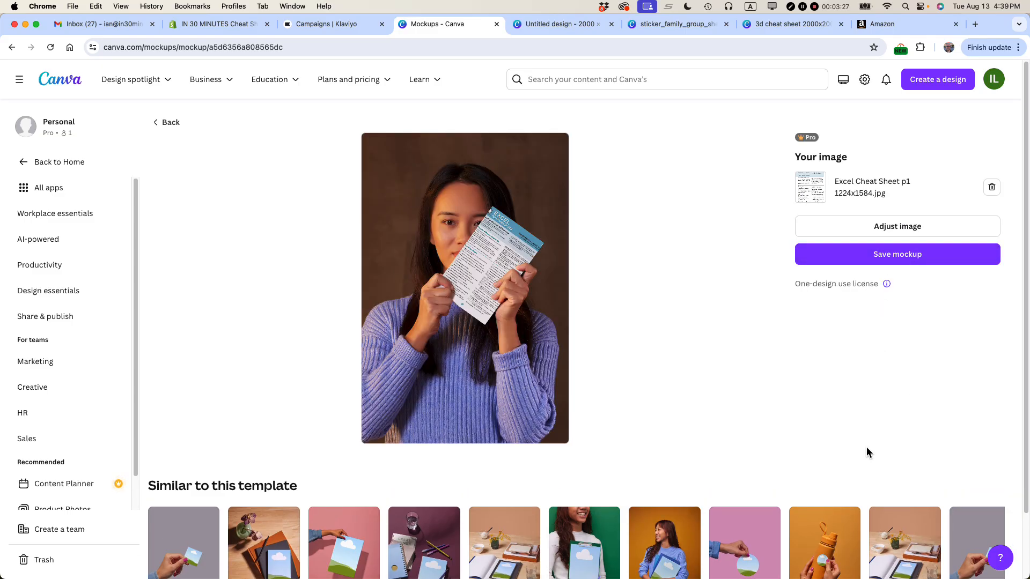